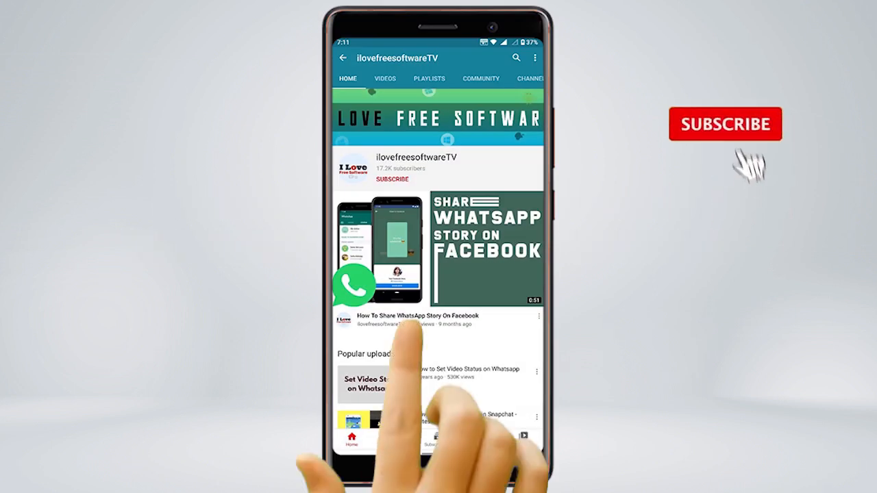
- Reach the Date & time page via the taskbar clock's Adjust date/time option
left_click(392, 178)
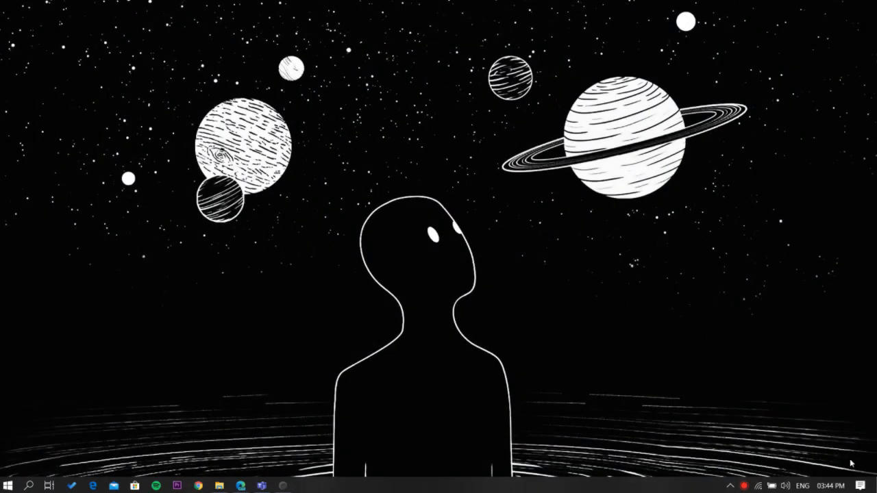
right_click(850, 486)
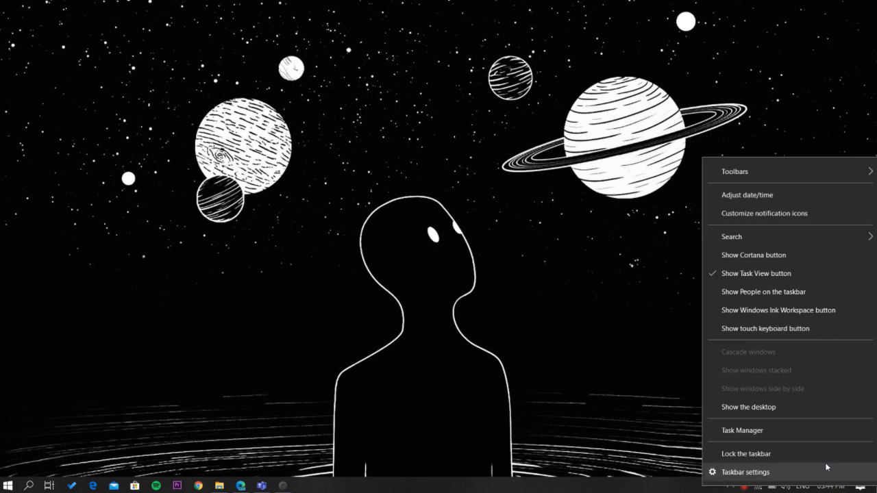
left_click(746, 472)
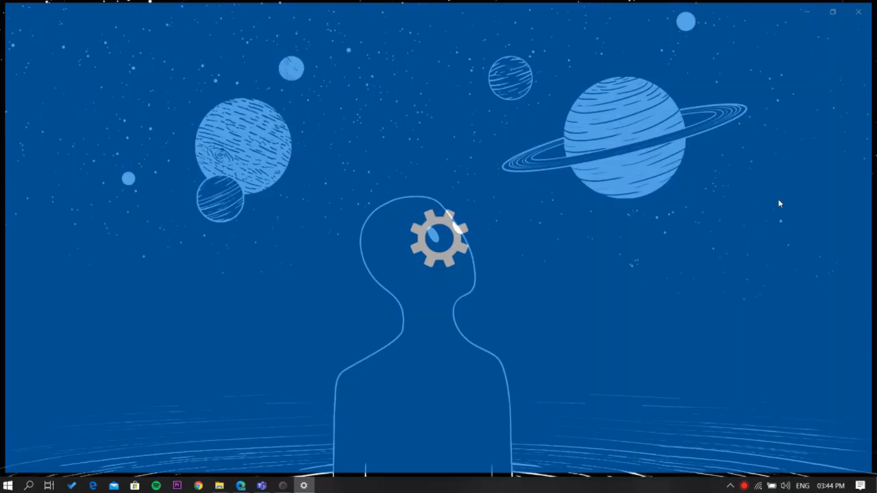
left_click(305, 486)
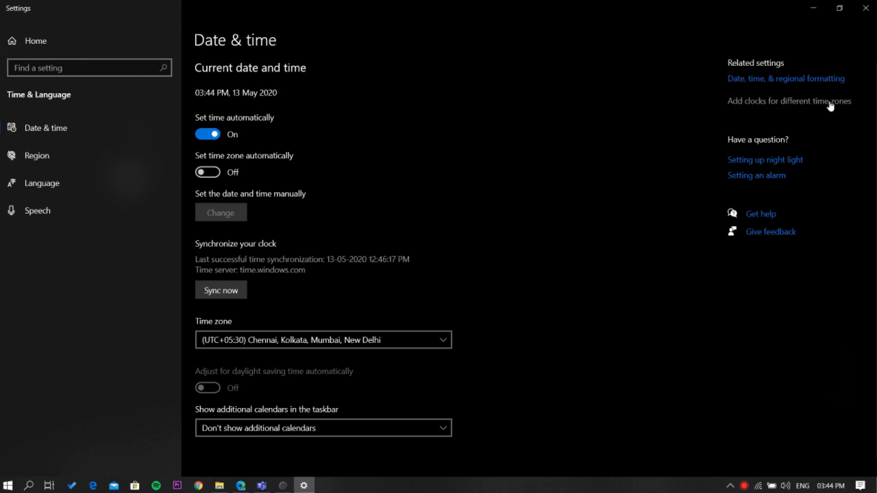
- Enable Clock 2 in the Additional Clocks dialog and assign it (UTC-03:00) Salvador
left_click(789, 101)
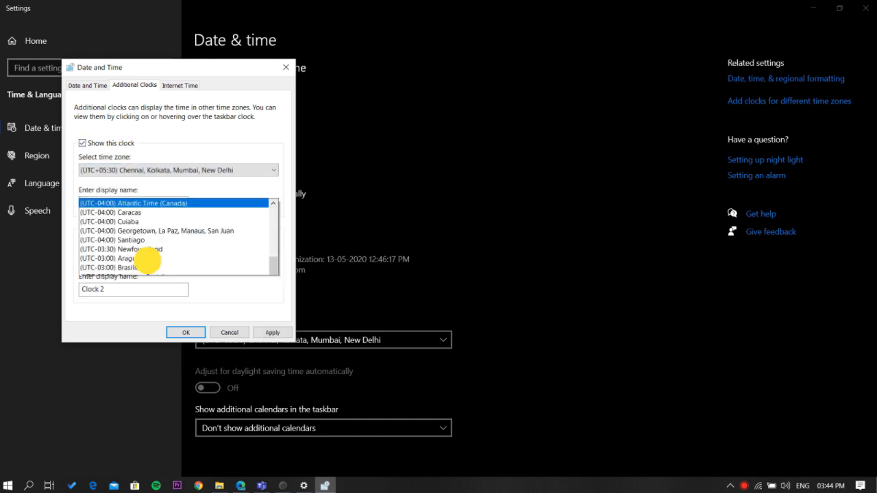
left_click(113, 256)
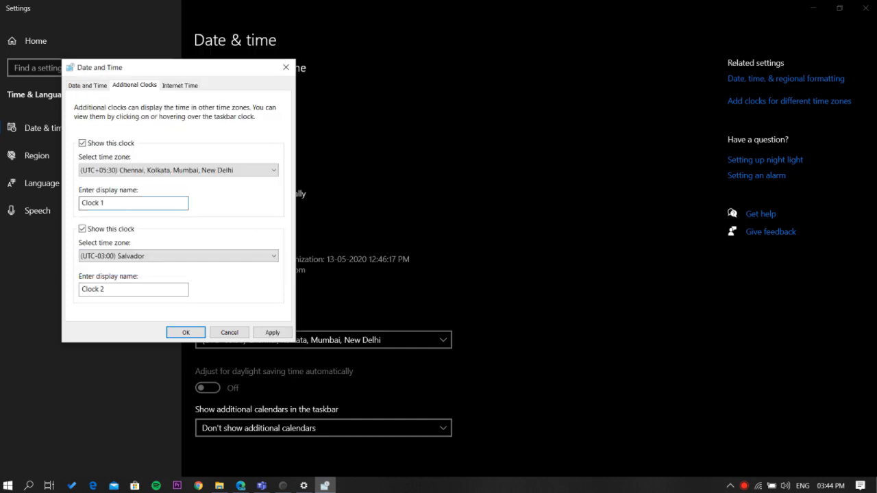